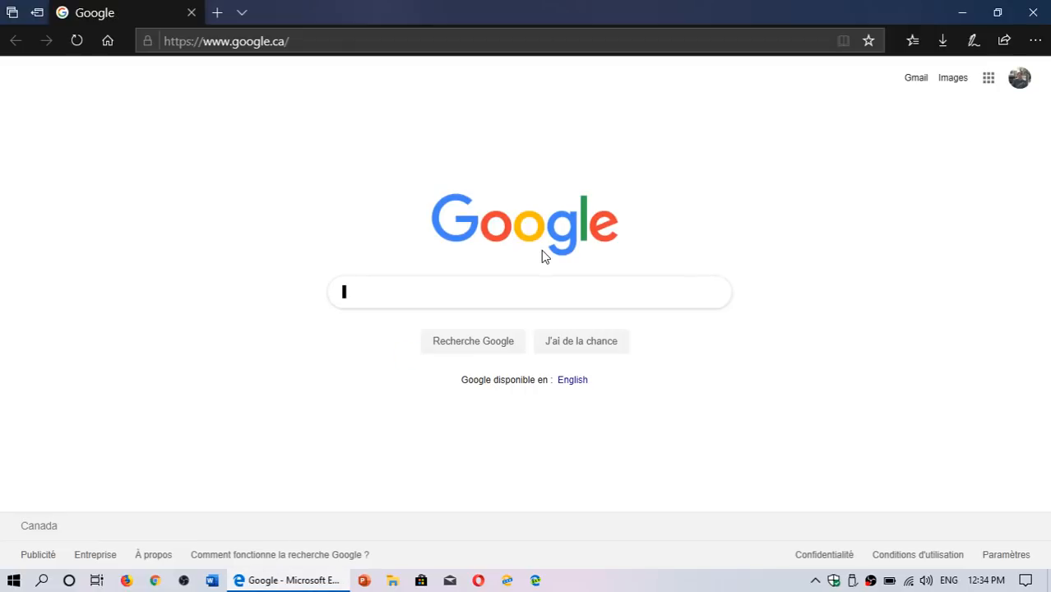
{"action": "mouse_move", "coordinate": [954, 82]}
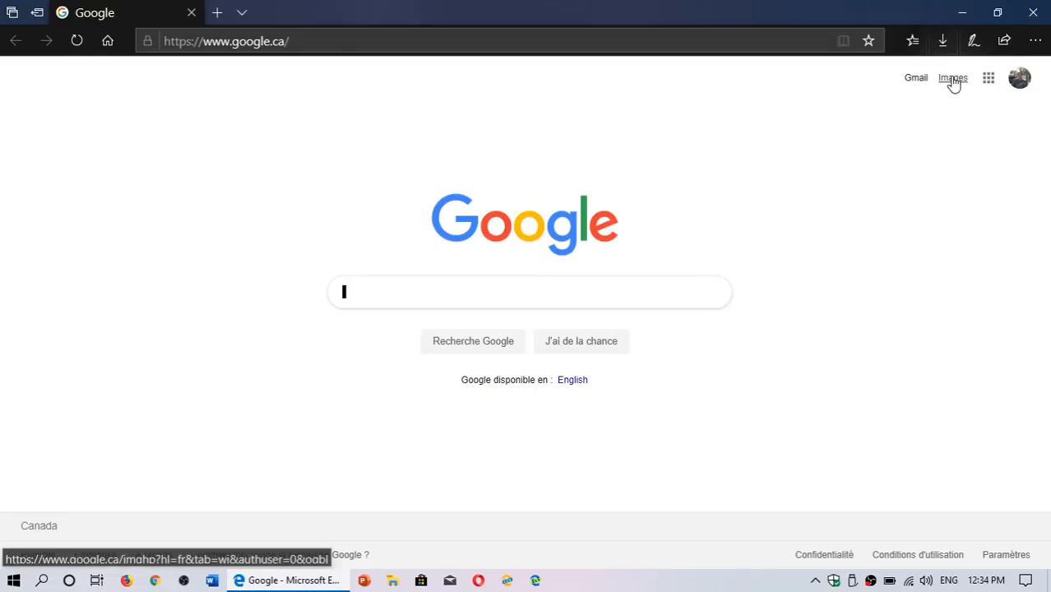
Step: Search Google Images for 'flower' and open the yellow flower's large preview
{"action": "left_click", "coordinate": [953, 78]}
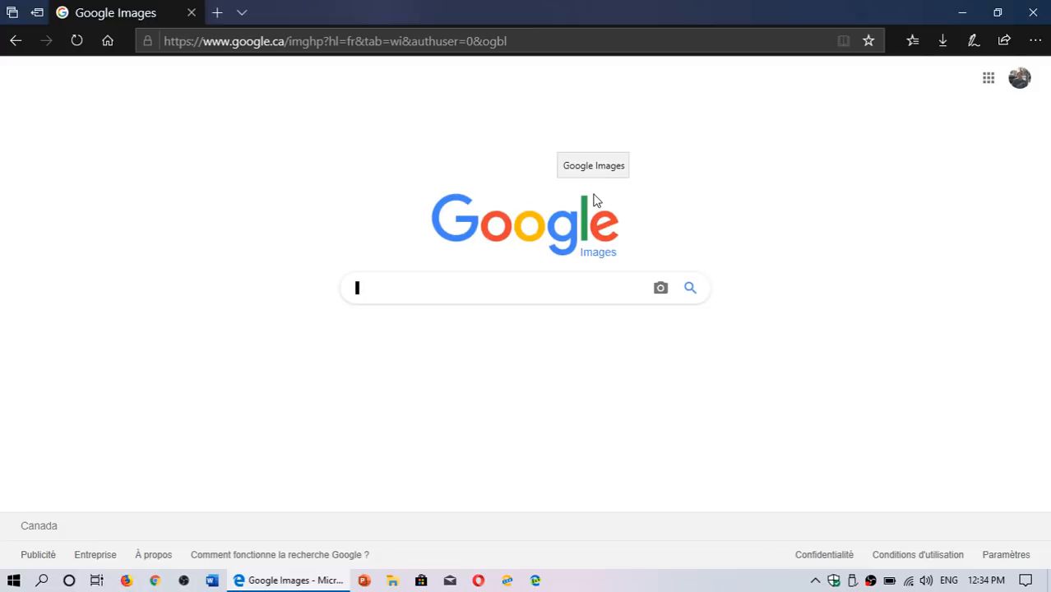
{"action": "mouse_move", "coordinate": [393, 296]}
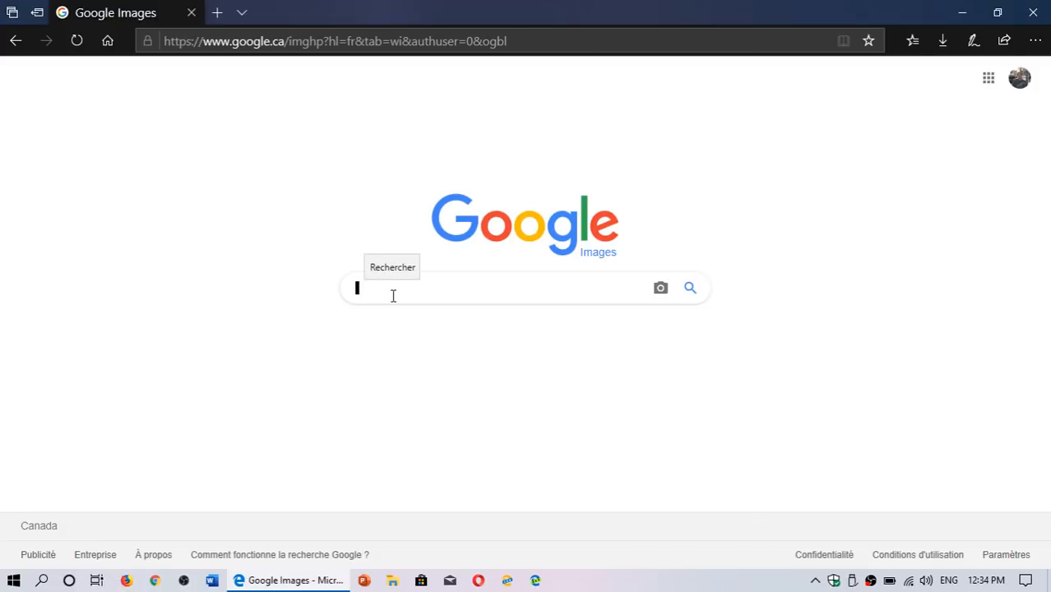
{"action": "type", "text": "flower"}
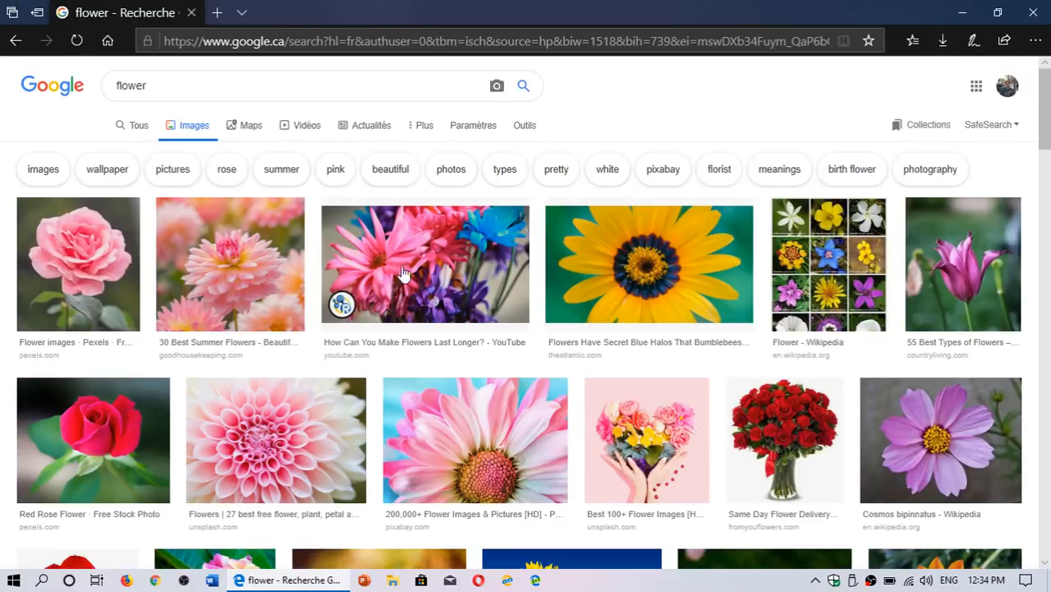
{"action": "left_click", "coordinate": [647, 263]}
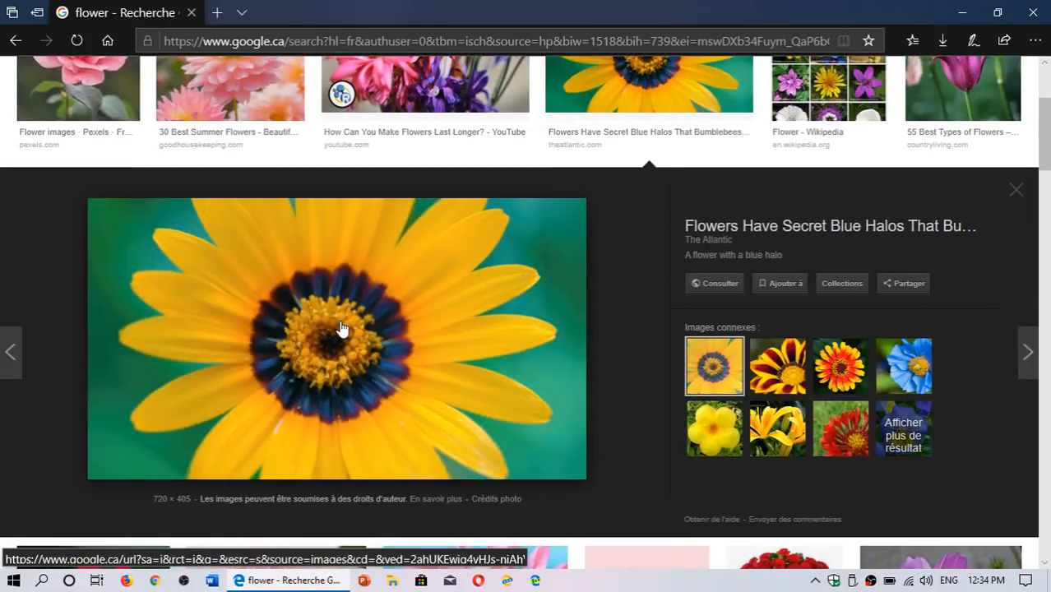
Step: Open Save picture as for the yellow flower, replace the file name with 'h', then cancel
{"action": "right_click", "coordinate": [341, 329]}
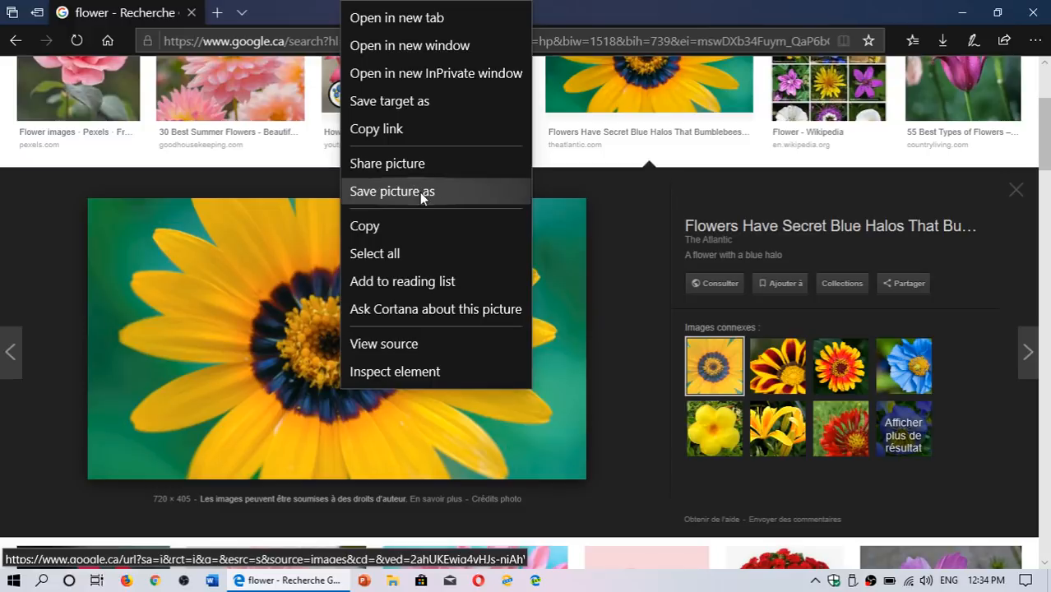
{"action": "left_click", "coordinate": [392, 191]}
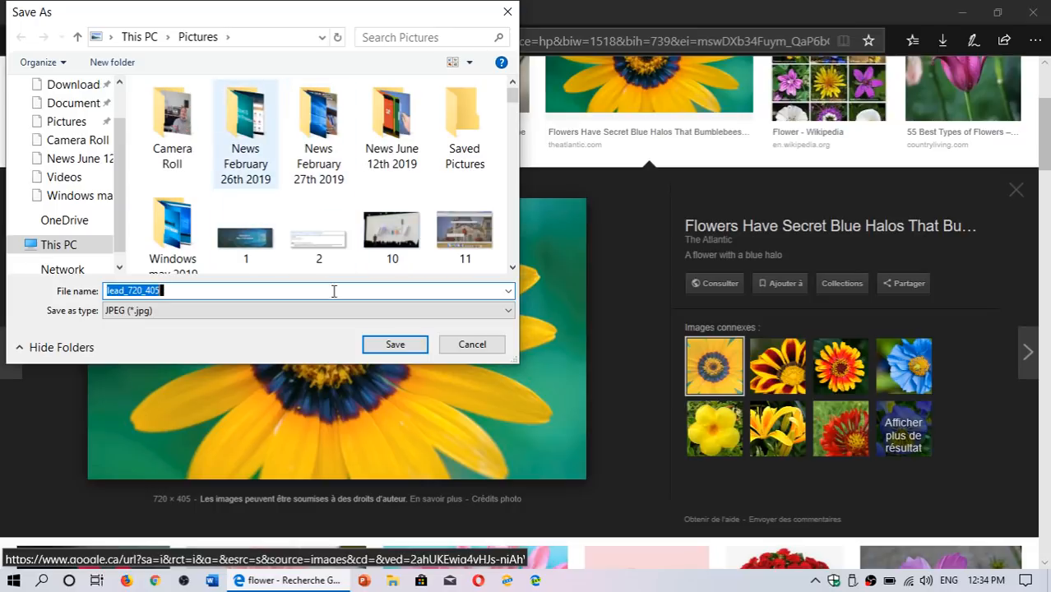
{"action": "key", "text": "Delete"}
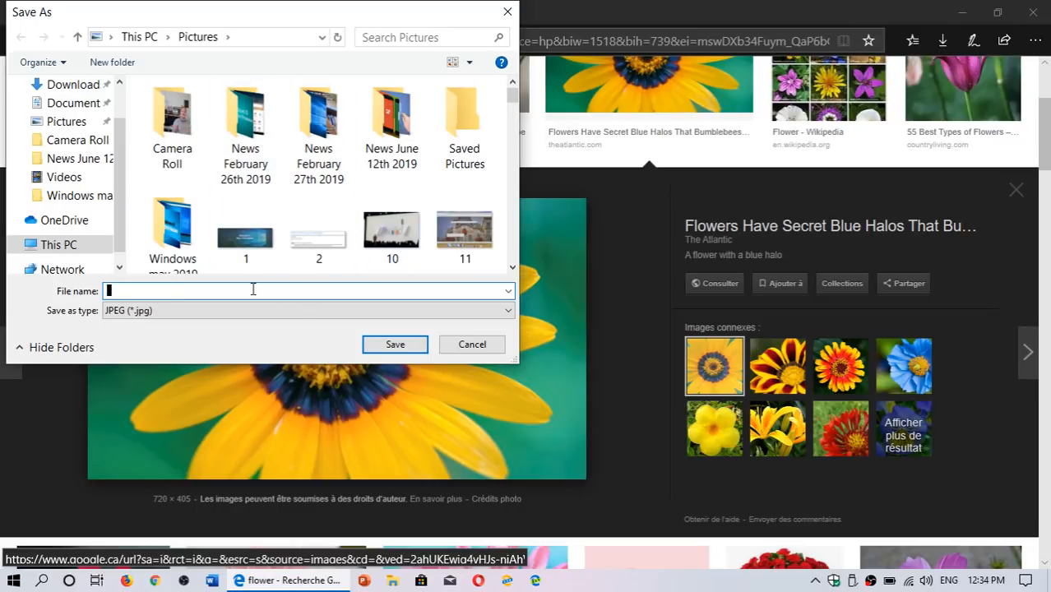
{"action": "type", "text": "hi"}
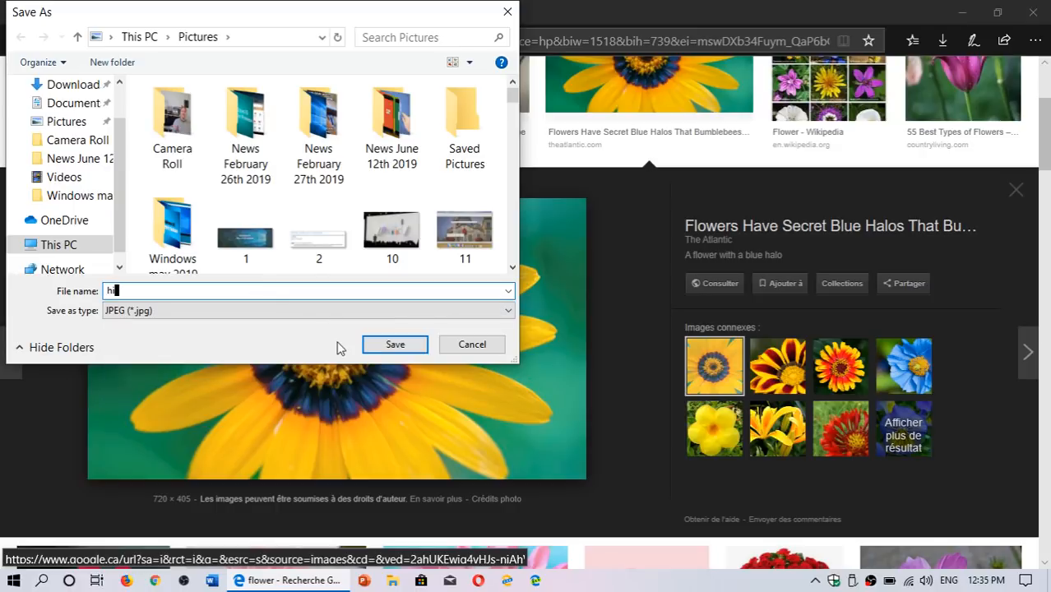
{"action": "mouse_move", "coordinate": [477, 349]}
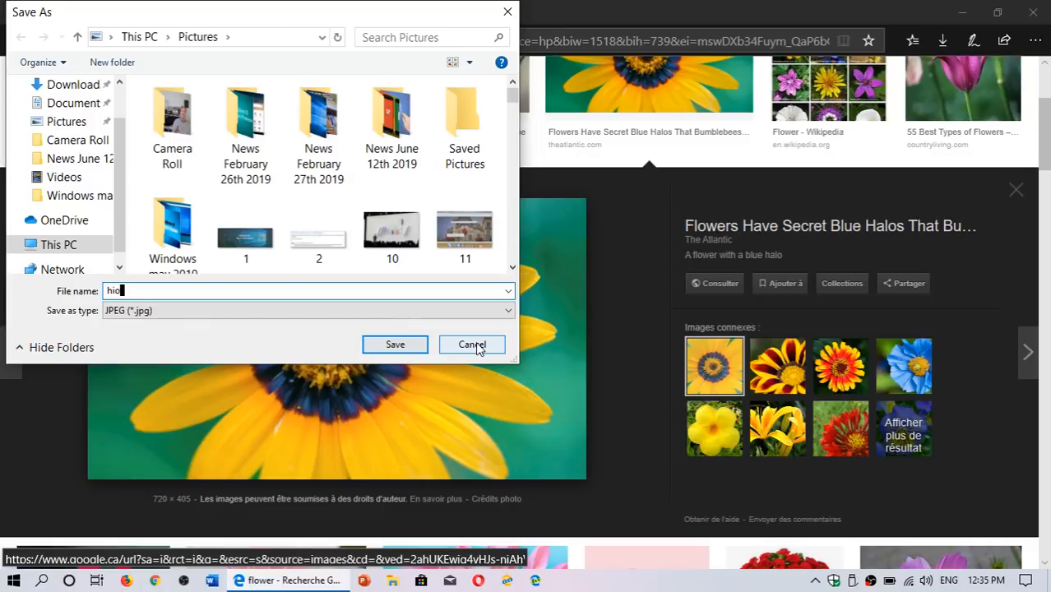
{"action": "left_click", "coordinate": [472, 344]}
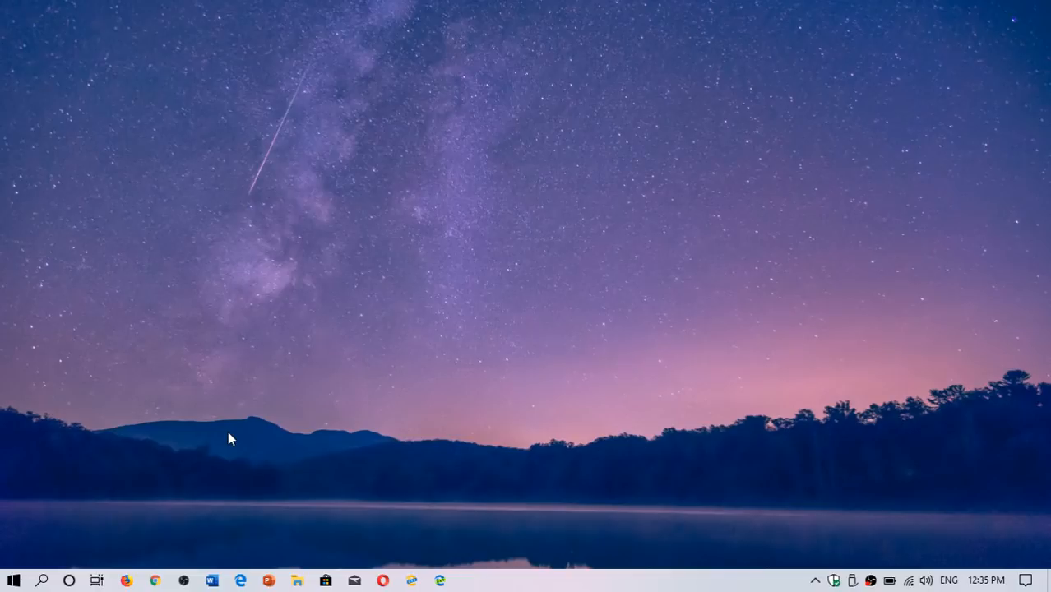
{"action": "mouse_move", "coordinate": [104, 484]}
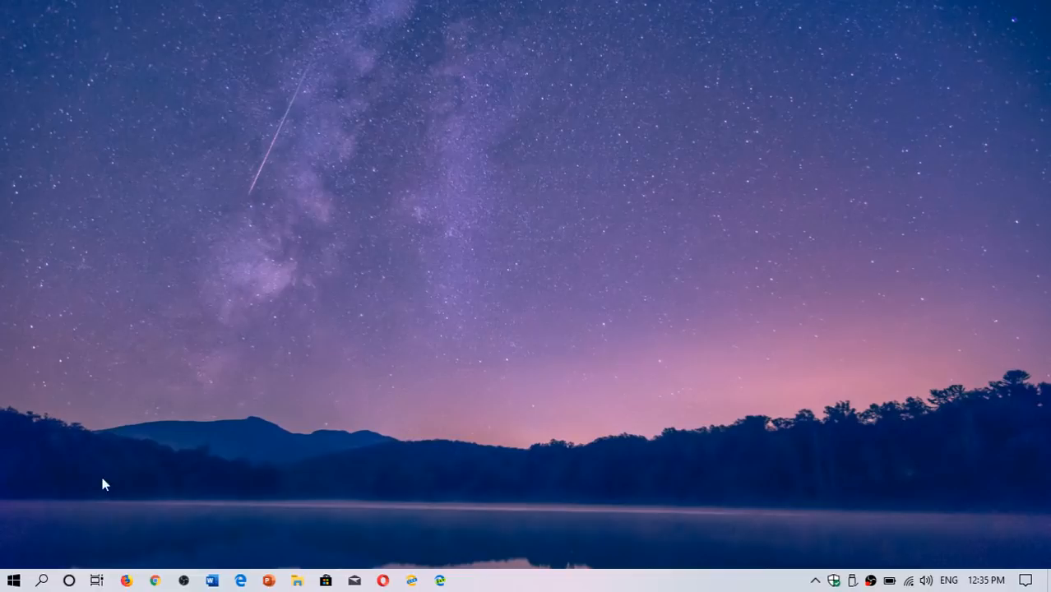
{"action": "left_click", "coordinate": [11, 578]}
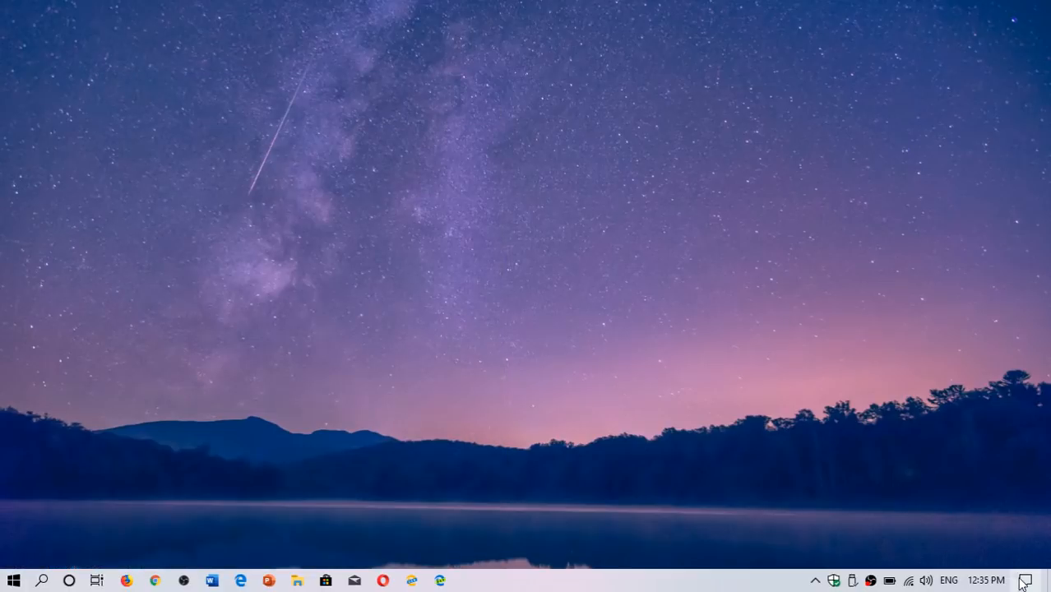
{"action": "left_click", "coordinate": [1025, 578]}
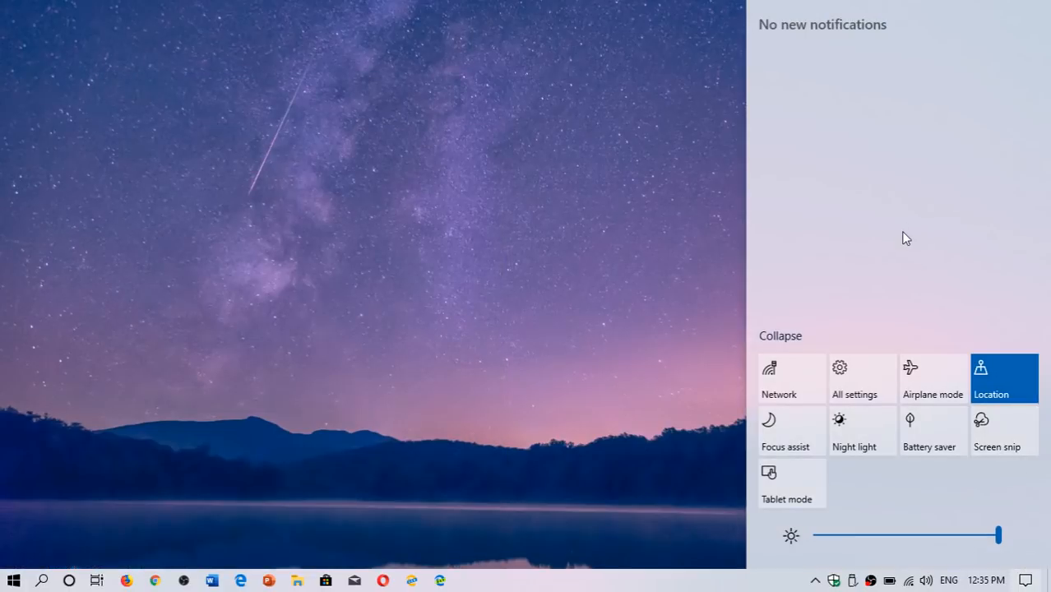
{"action": "left_click", "coordinate": [862, 378]}
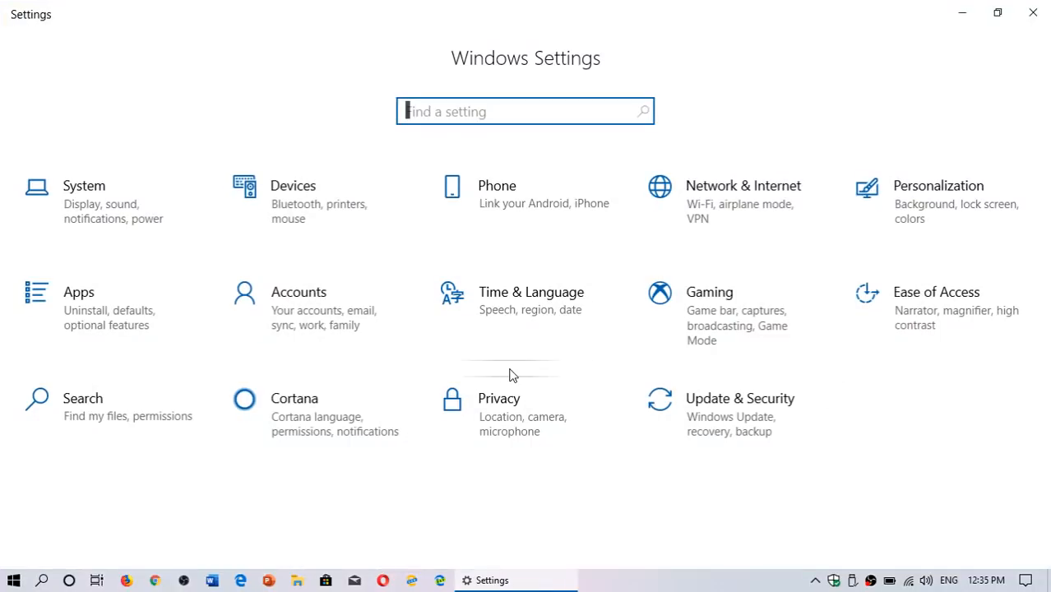
{"action": "left_click", "coordinate": [1033, 12]}
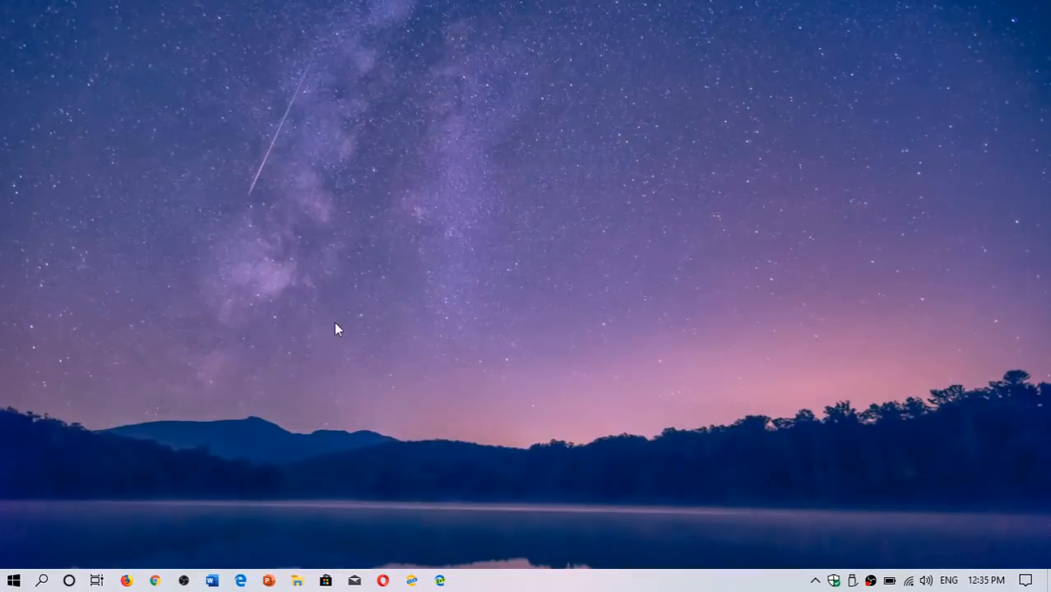
{"action": "mouse_move", "coordinate": [279, 540]}
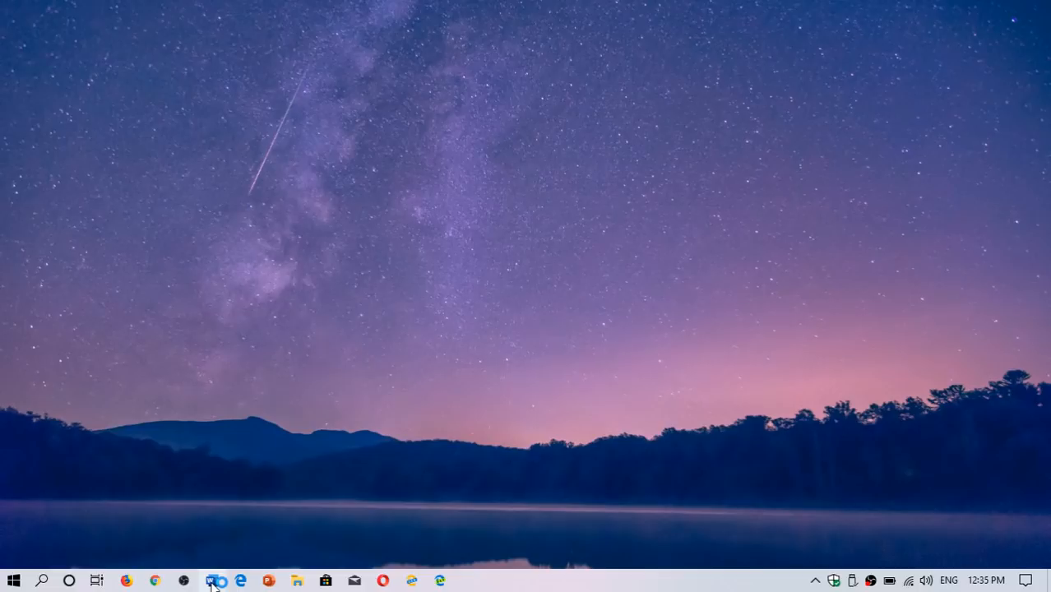
Step: Create a blank Word document, bring up Save As for This PC, then close without saving
{"action": "left_click", "coordinate": [213, 577]}
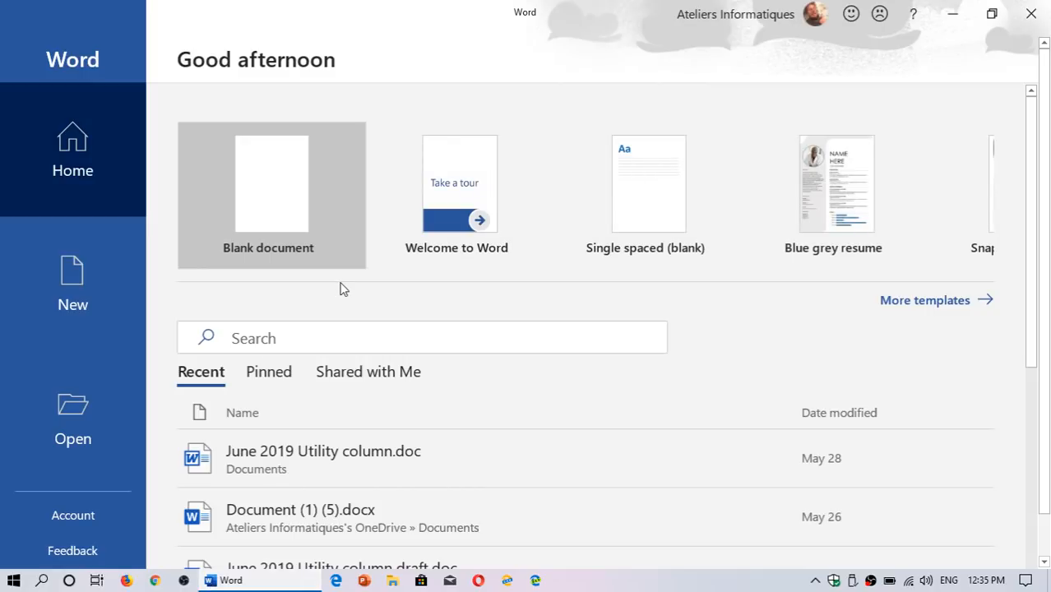
{"action": "left_click", "coordinate": [272, 190]}
{"action": "type", "text": "cvcvcvv"}
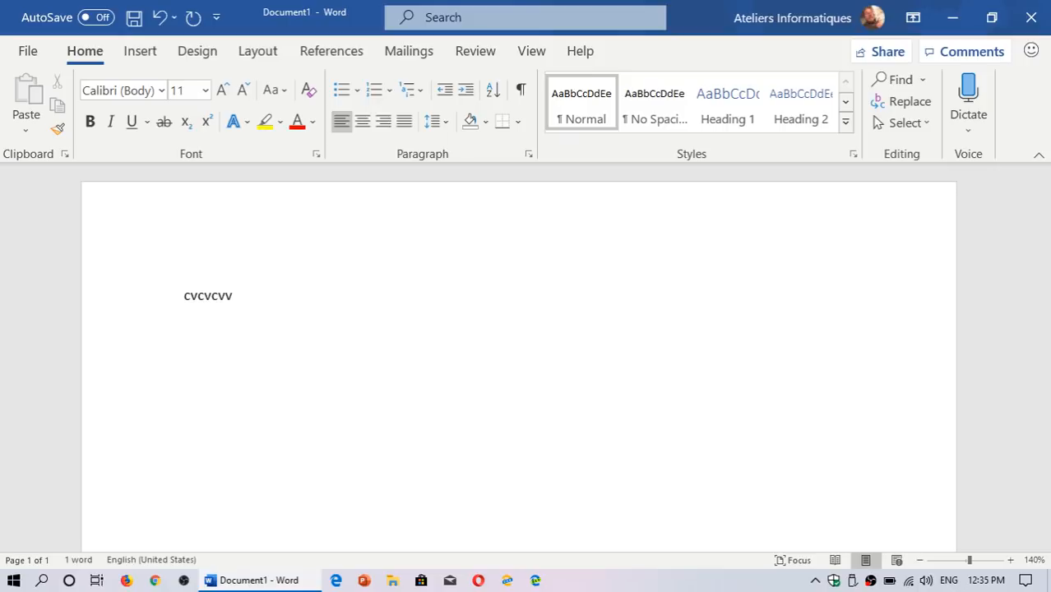
{"action": "left_click", "coordinate": [29, 52]}
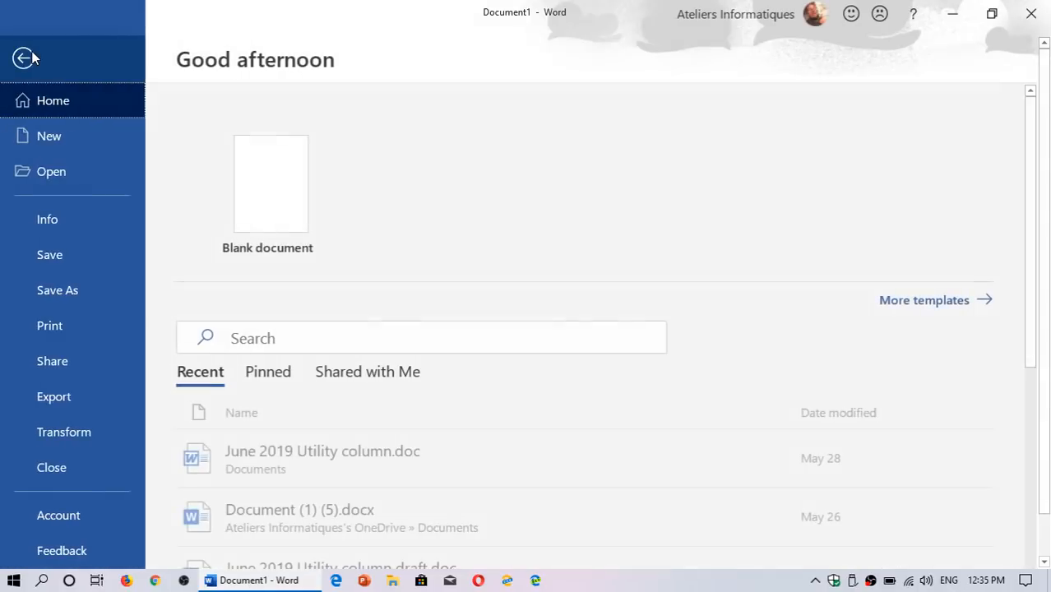
{"action": "left_click", "coordinate": [57, 289]}
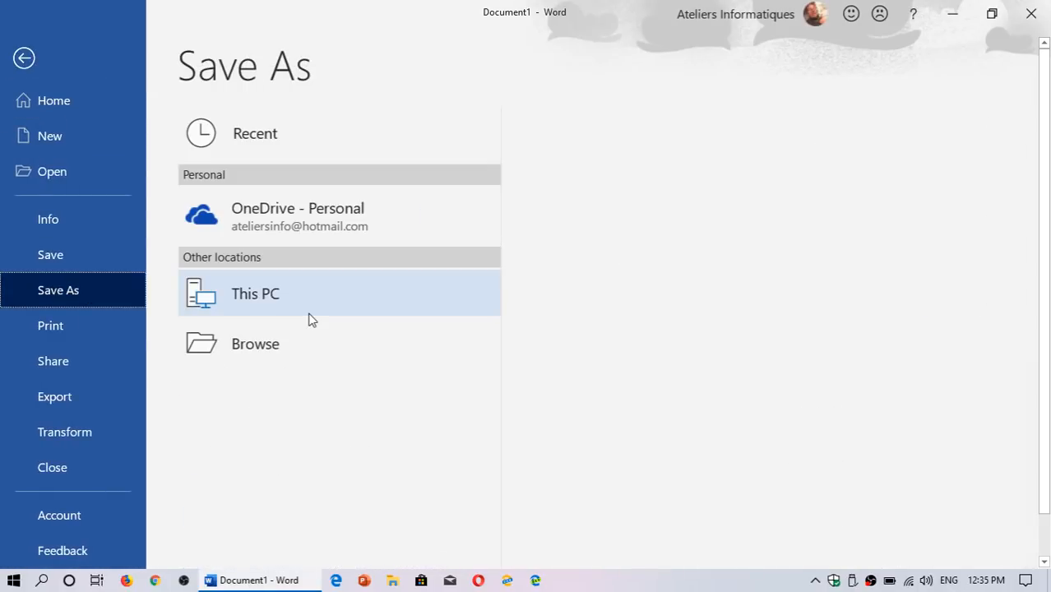
{"action": "left_click", "coordinate": [255, 293]}
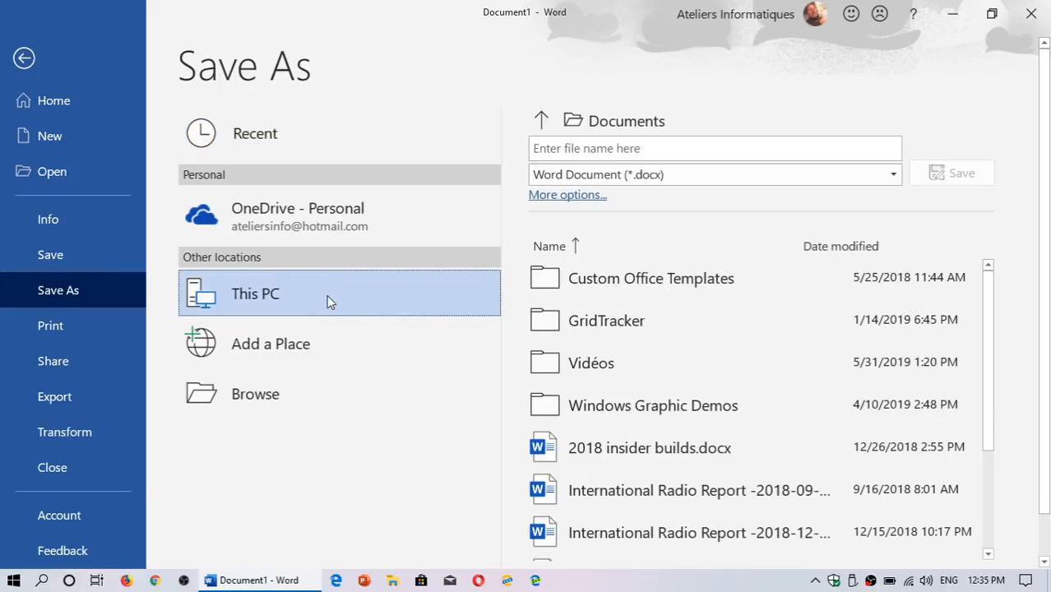
{"action": "mouse_move", "coordinate": [617, 212]}
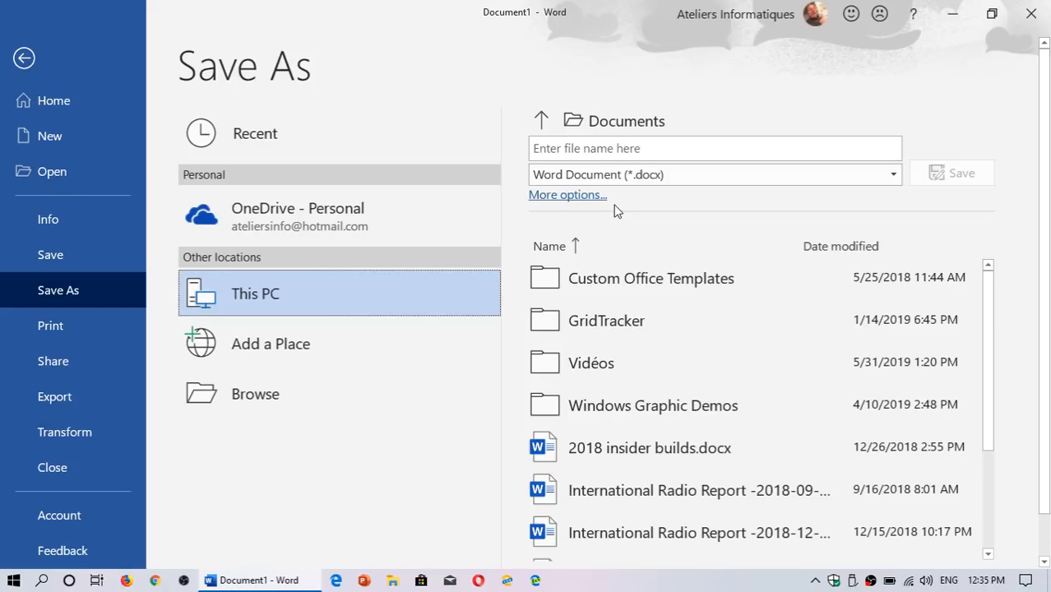
{"action": "mouse_move", "coordinate": [1037, 9]}
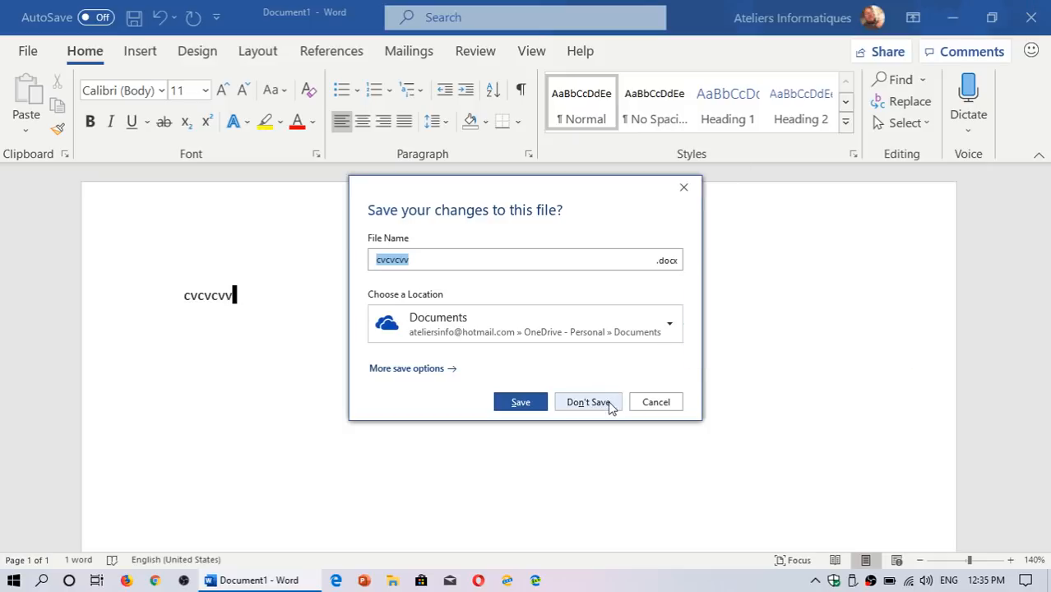
{"action": "left_click", "coordinate": [588, 403]}
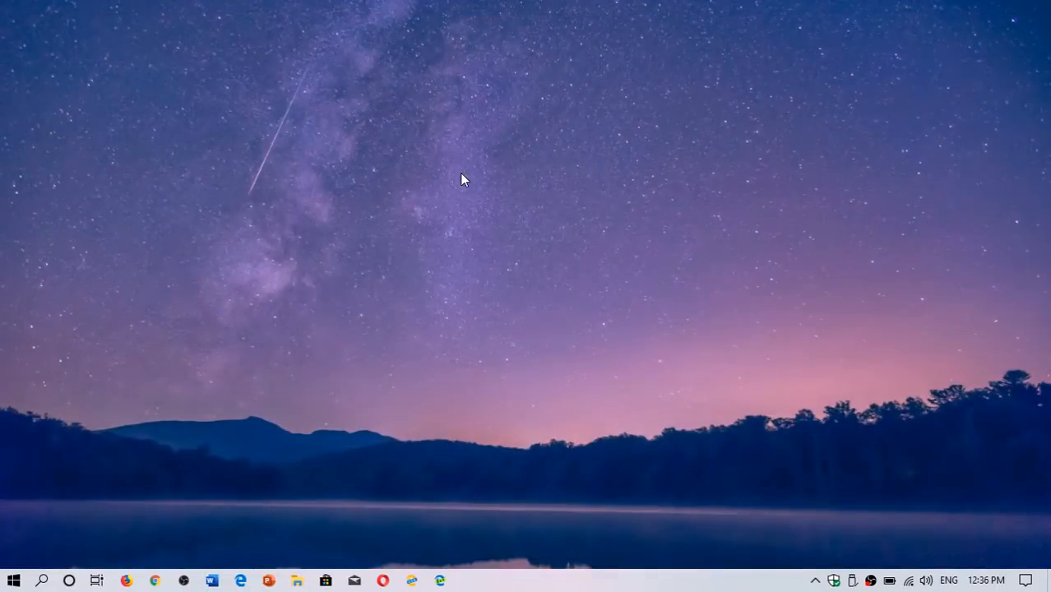
{"action": "mouse_move", "coordinate": [439, 433]}
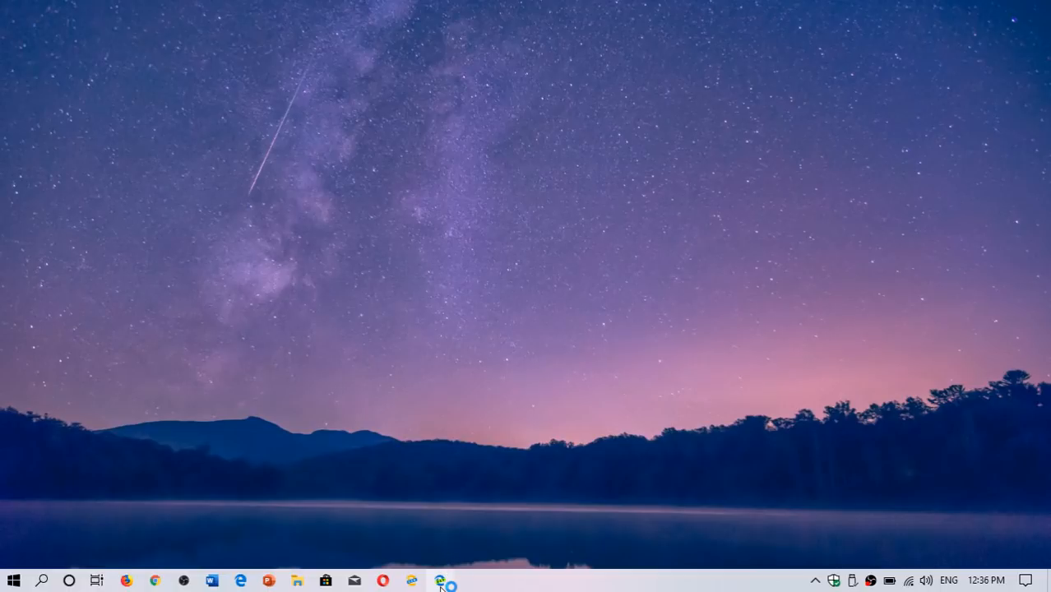
Step: Launch Edge Chromium, go to google.ca, and search Google Images for 'flowers'
{"action": "left_click", "coordinate": [436, 578]}
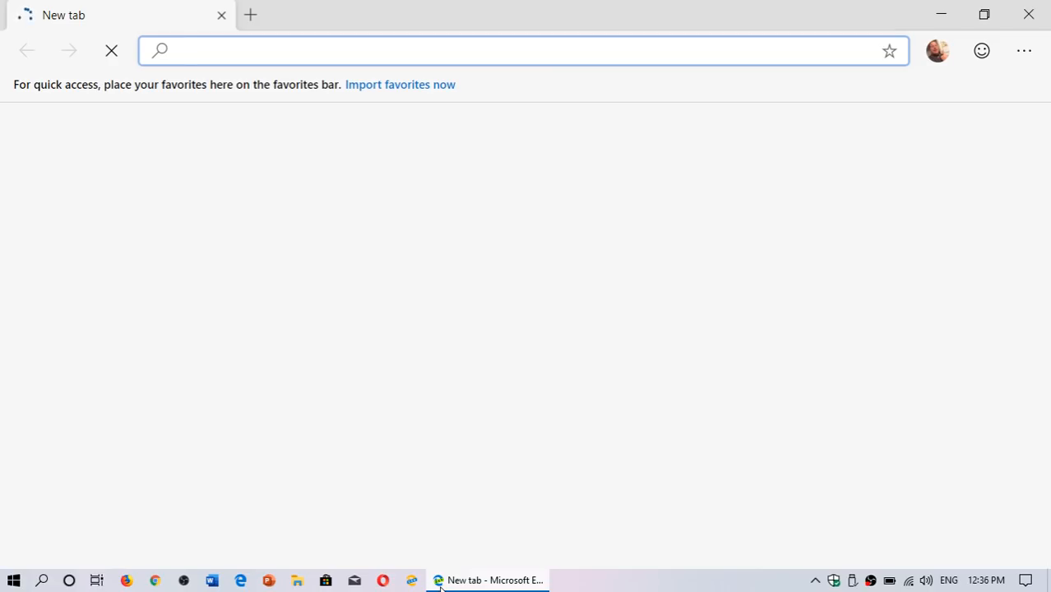
{"action": "type", "text": "google"}
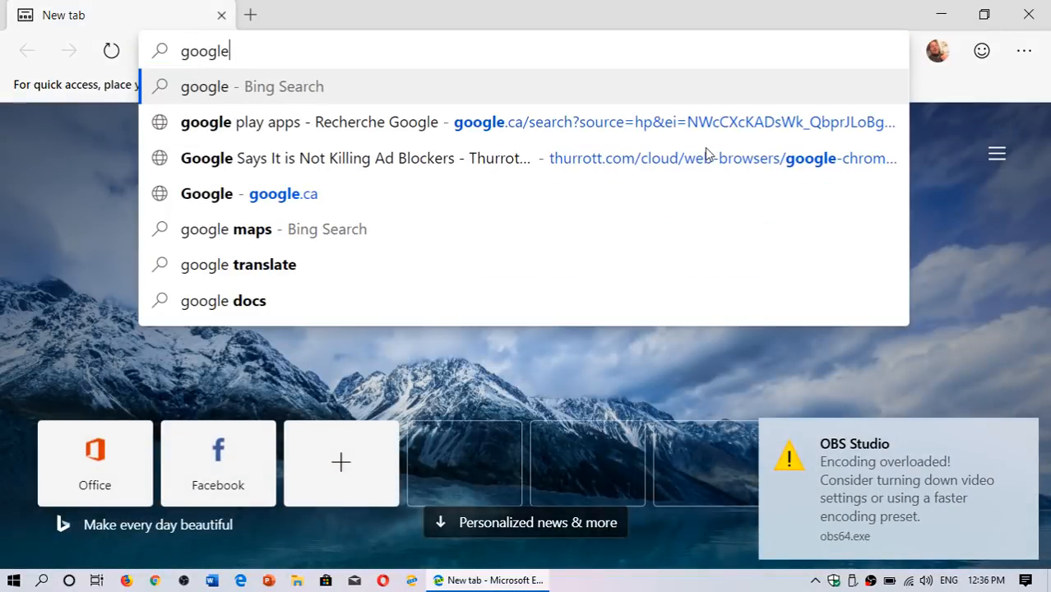
{"action": "left_click", "coordinate": [207, 193]}
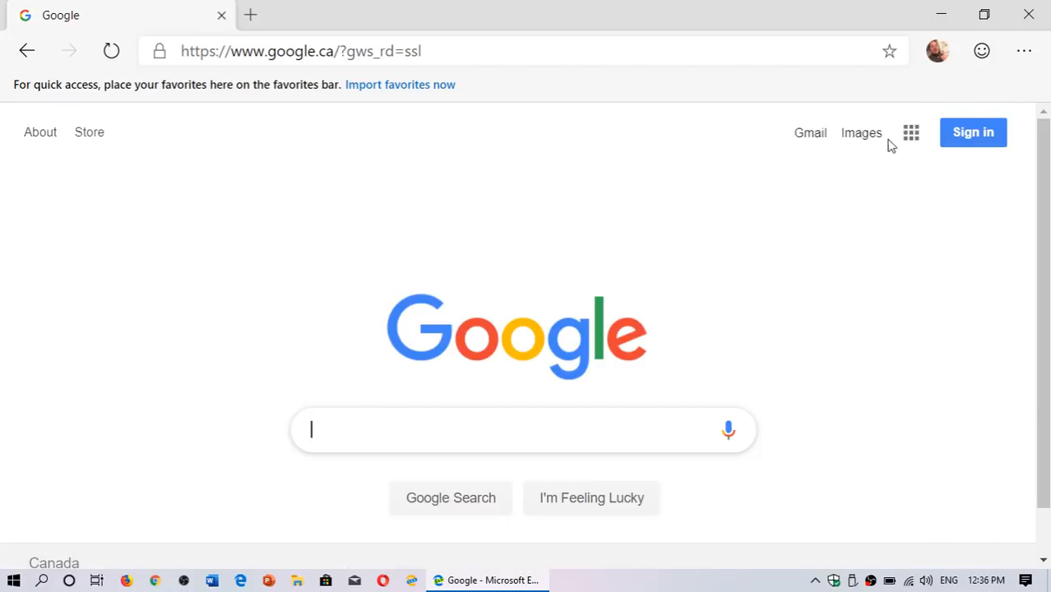
{"action": "left_click", "coordinate": [861, 133]}
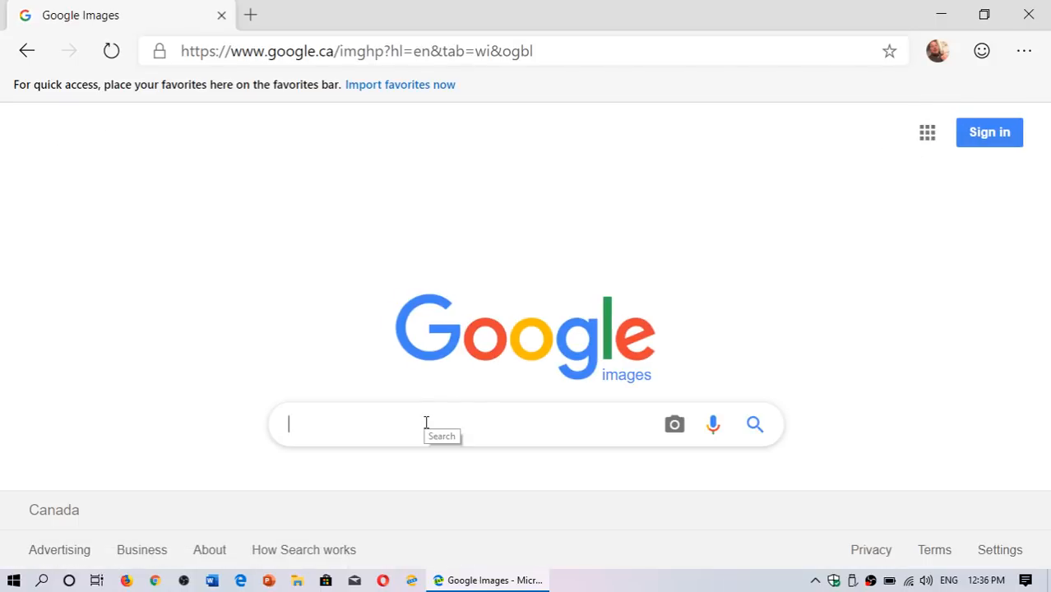
{"action": "type", "text": "flowers"}
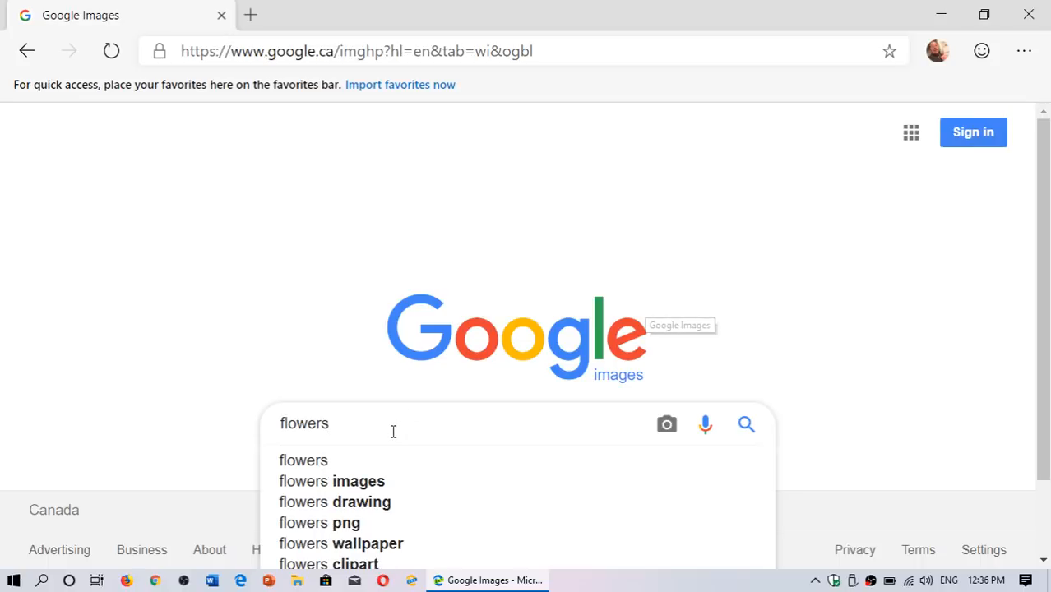
{"action": "left_click", "coordinate": [745, 425]}
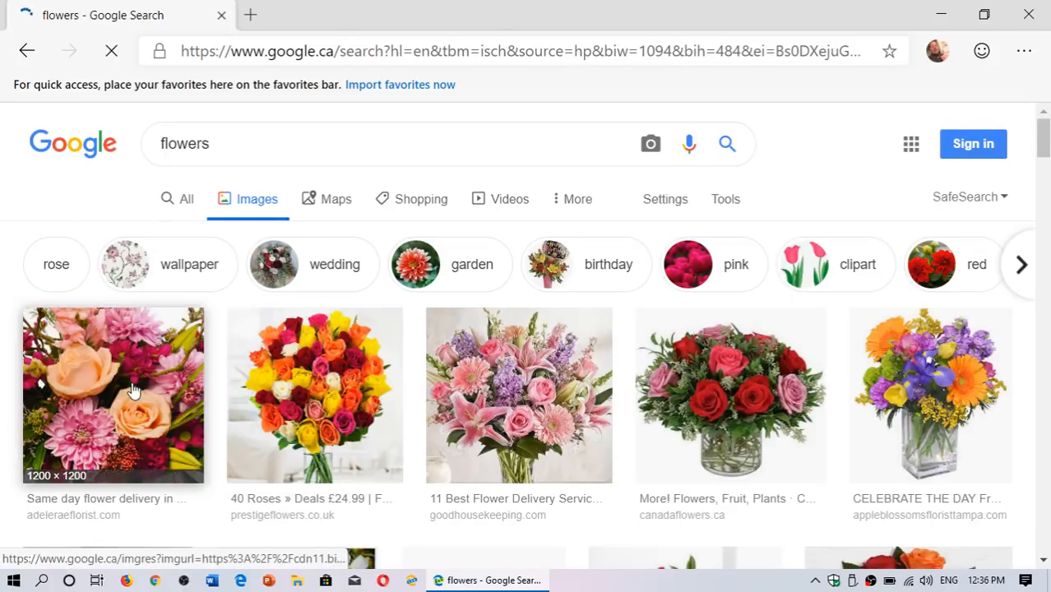
Step: Bring up Save image as for the enlarged flower bouquet image in Edge Chromium
{"action": "right_click", "coordinate": [134, 390]}
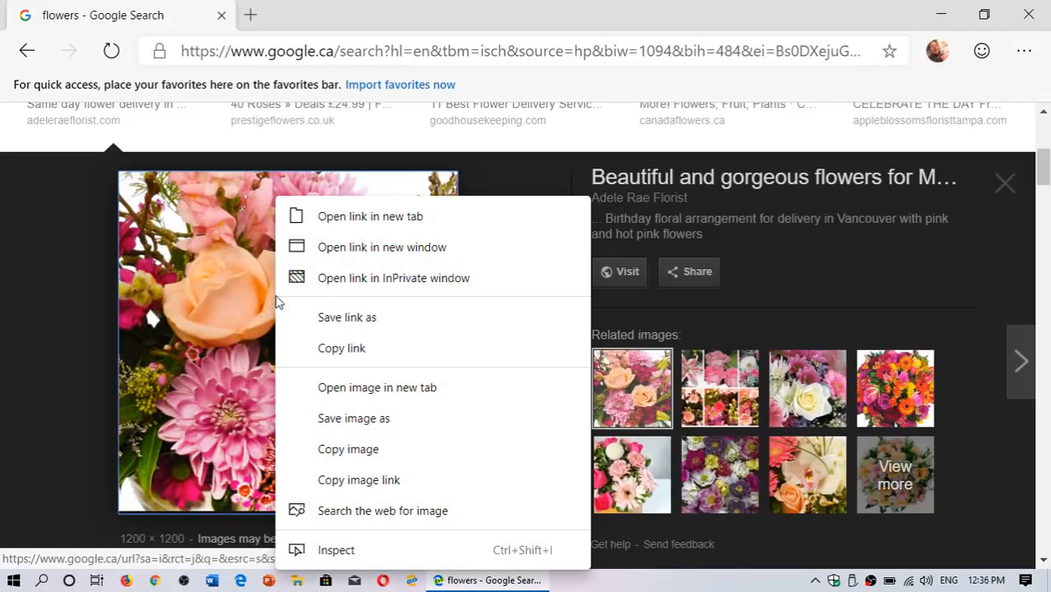
{"action": "mouse_move", "coordinate": [377, 387]}
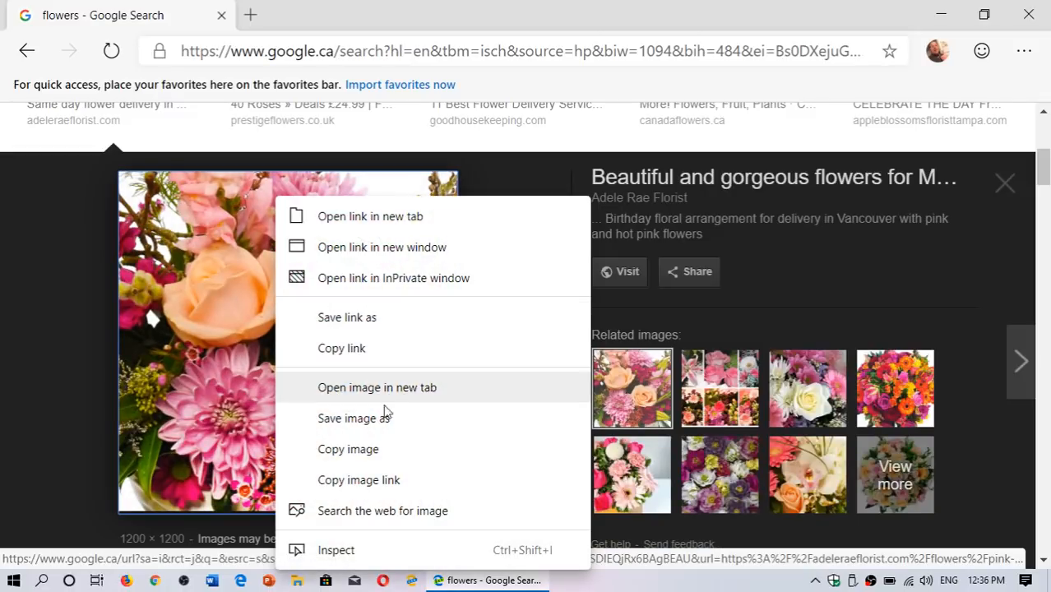
{"action": "left_click", "coordinate": [350, 418]}
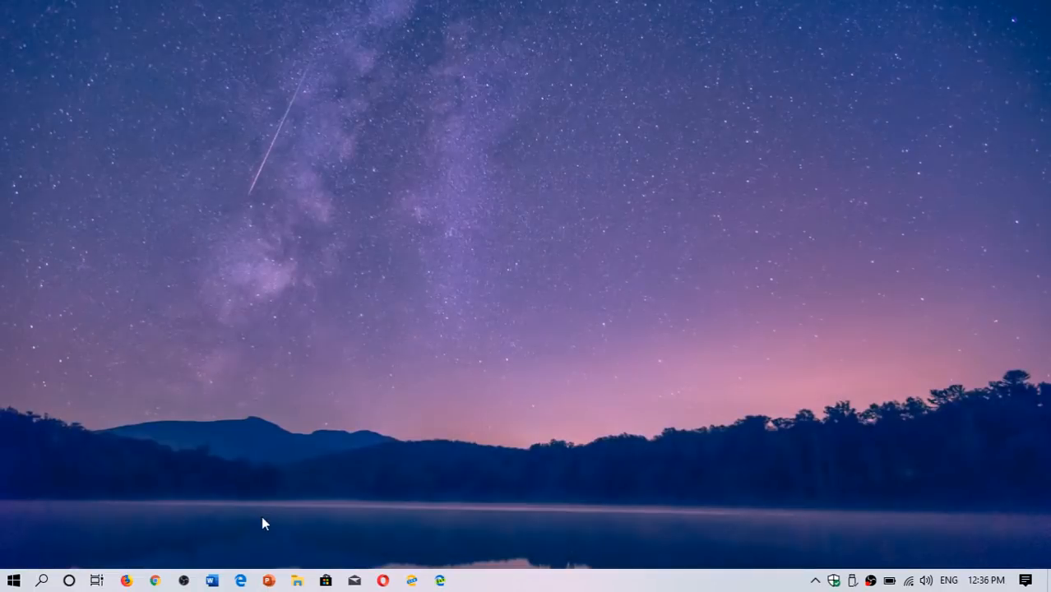
{"action": "mouse_move", "coordinate": [244, 577]}
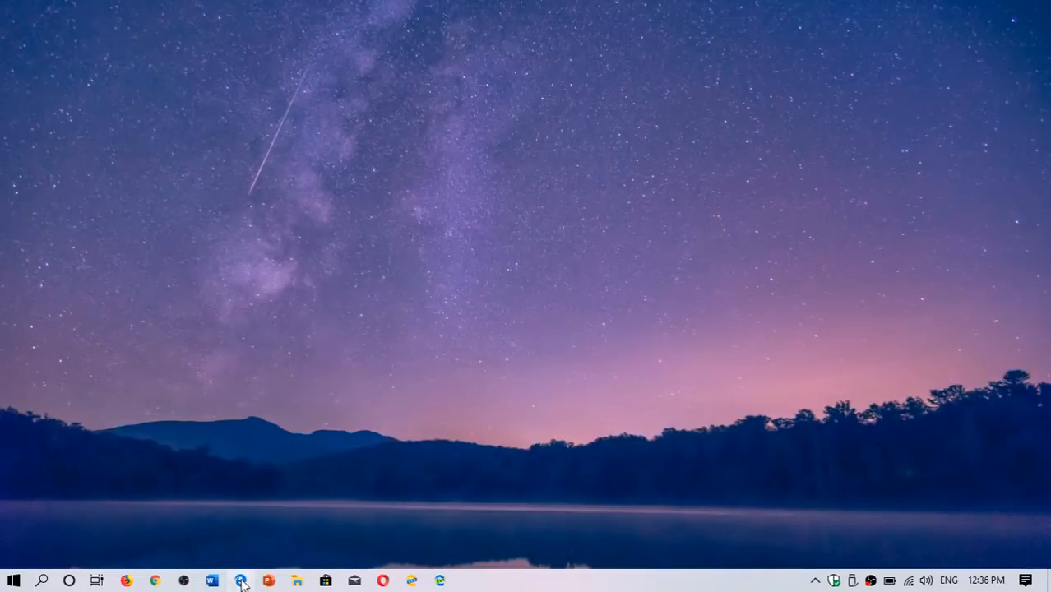
Step: Launch legacy Edge and open Google Images from google.ca for the 'box' search
{"action": "left_click", "coordinate": [244, 580]}
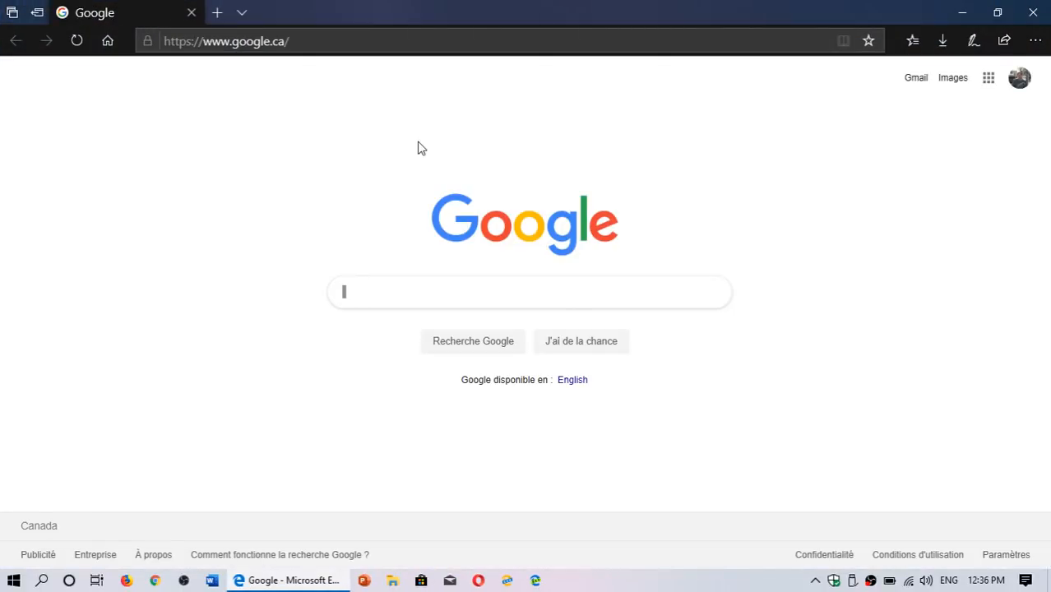
{"action": "left_click", "coordinate": [953, 78]}
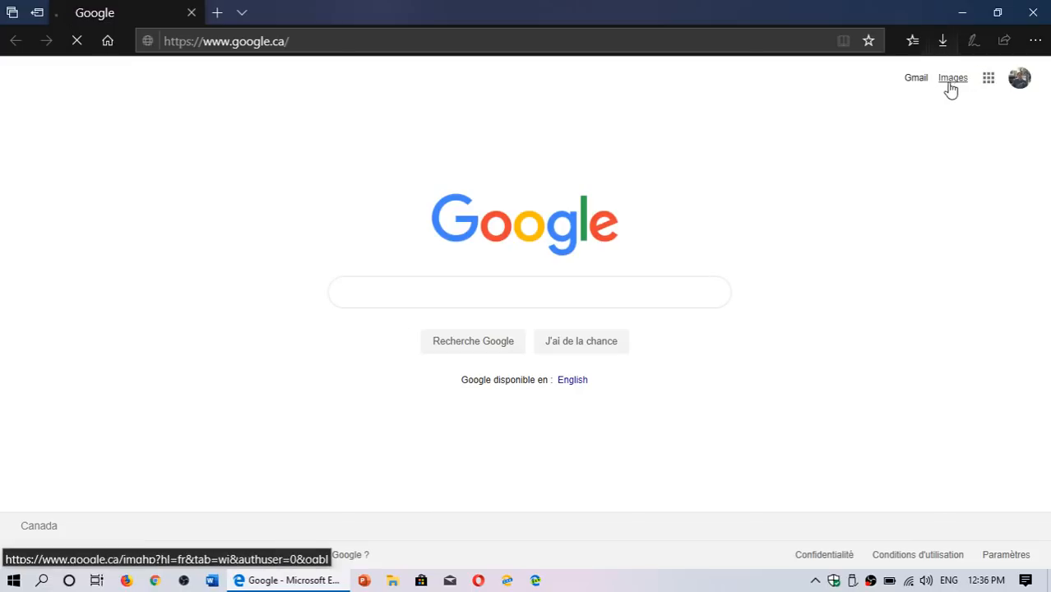
{"action": "left_click", "coordinate": [953, 78]}
{"action": "type", "text": "box"}
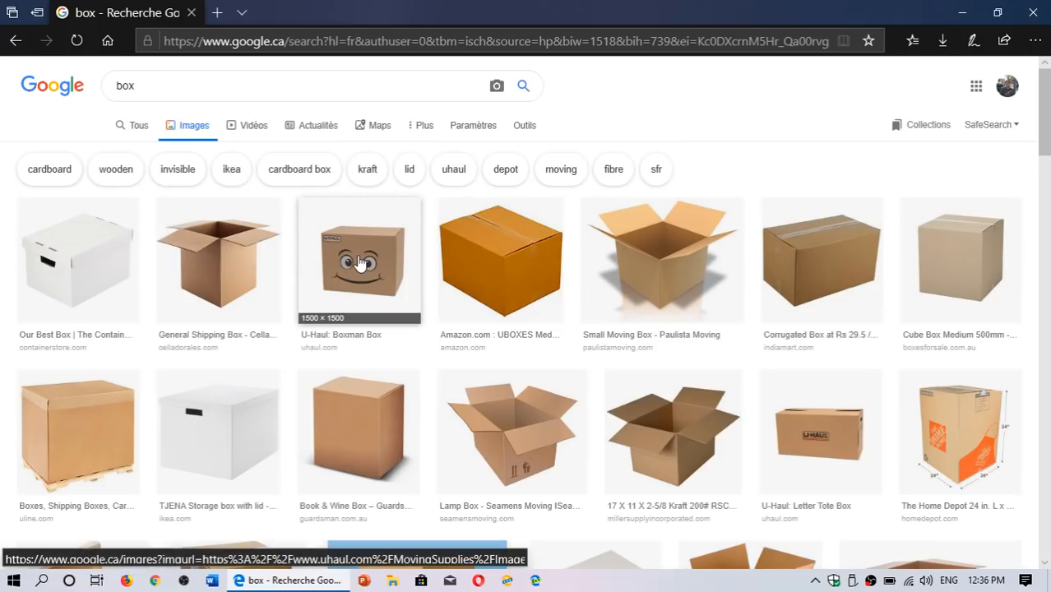
Step: Enlarge the U-Haul Boxman Box image, choose Save picture as, and type 'bnm' as the name
{"action": "left_click", "coordinate": [358, 260]}
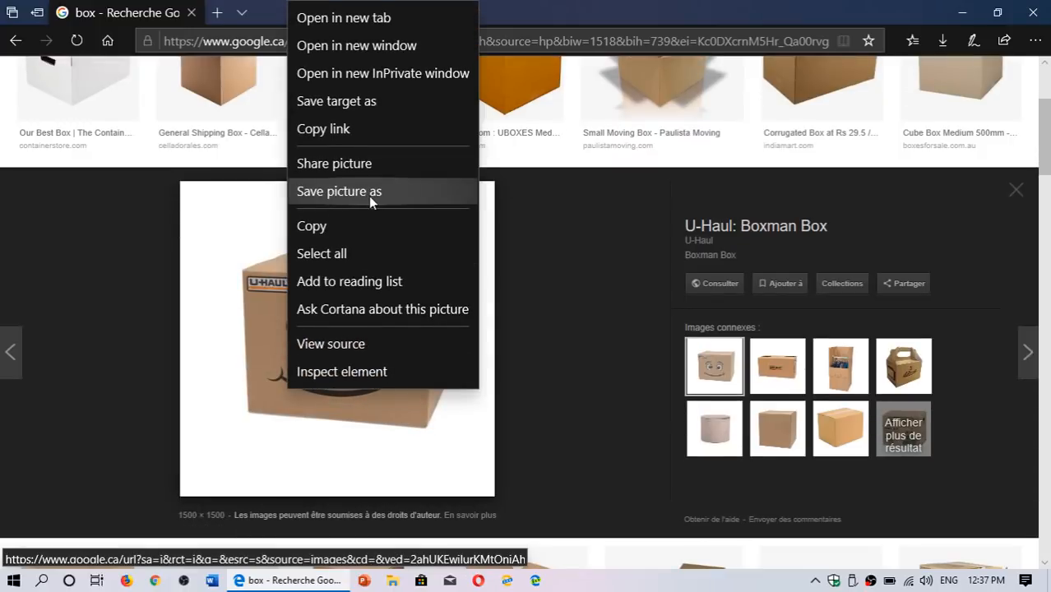
{"action": "left_click", "coordinate": [339, 191]}
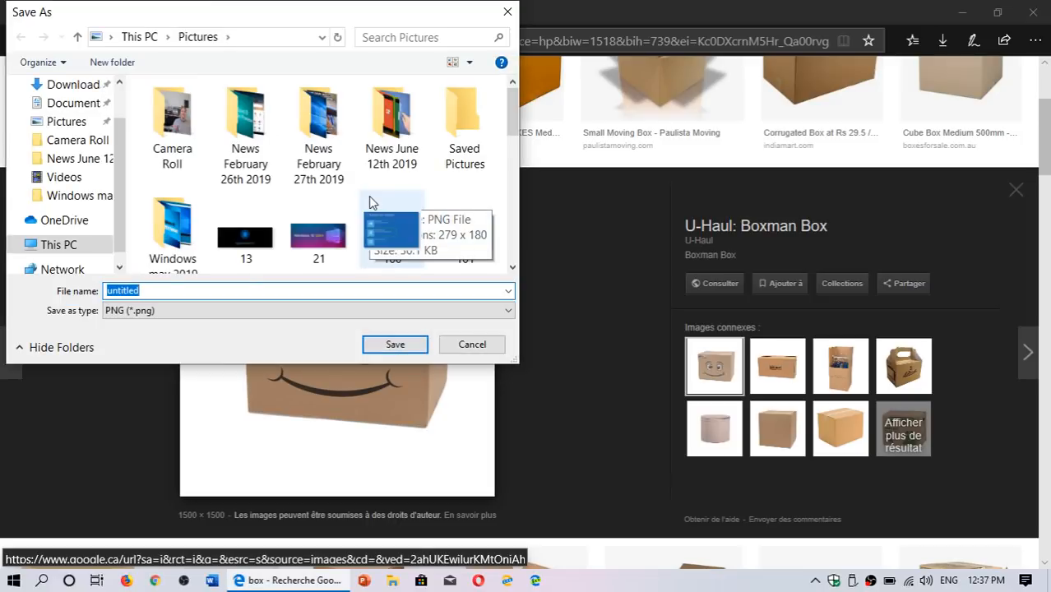
{"action": "mouse_move", "coordinate": [266, 331]}
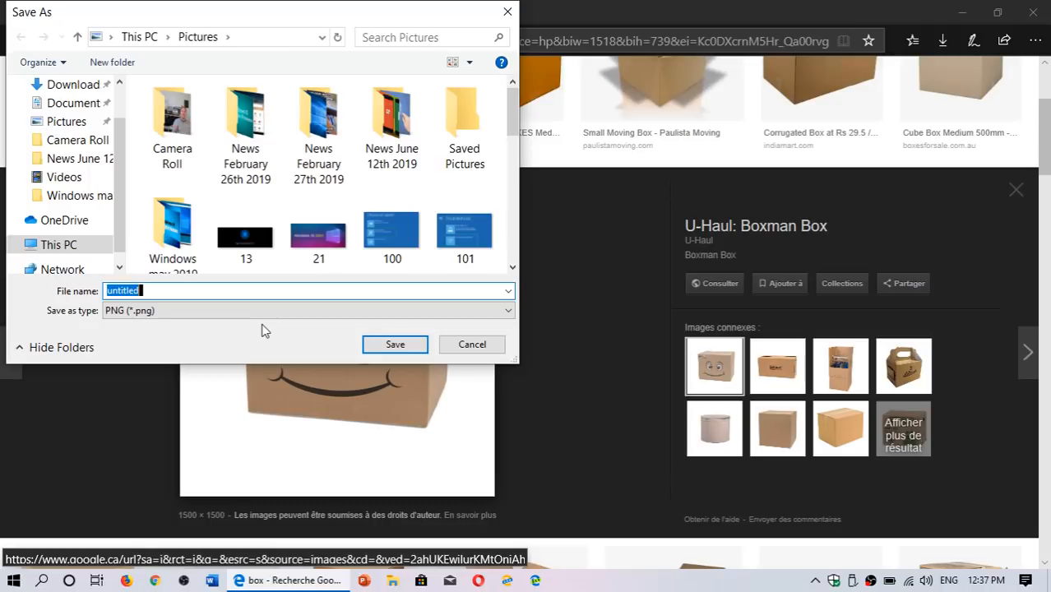
{"action": "type", "text": "bnm"}
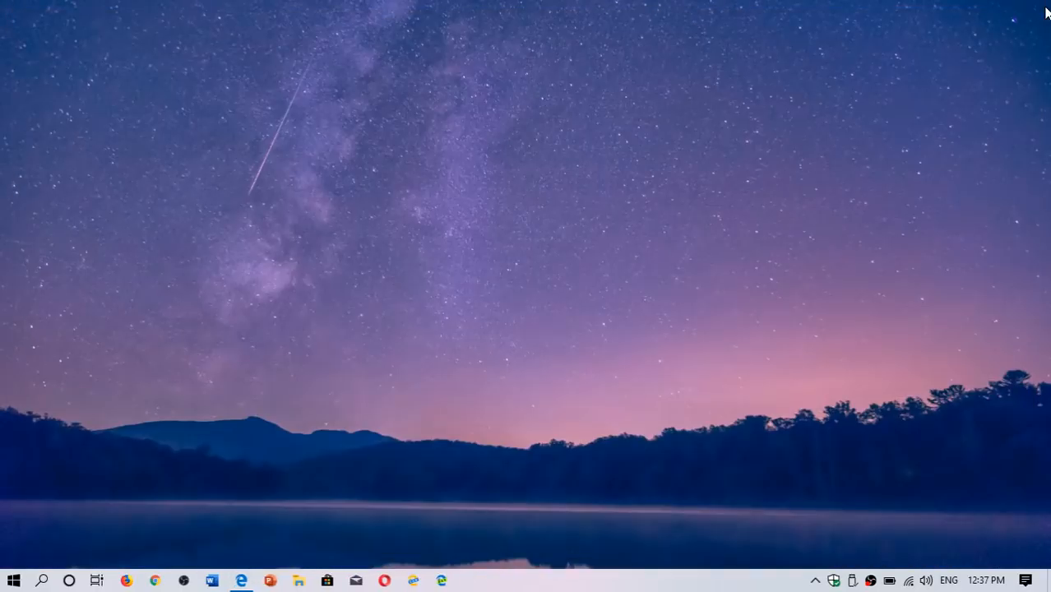
{"action": "mouse_move", "coordinate": [683, 220]}
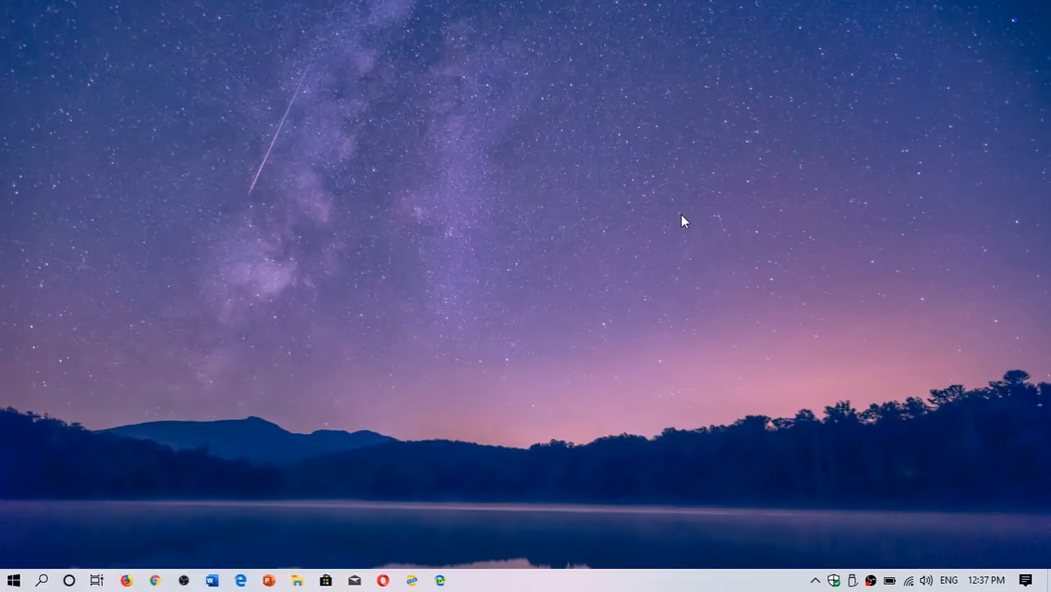
{"action": "mouse_move", "coordinate": [691, 353]}
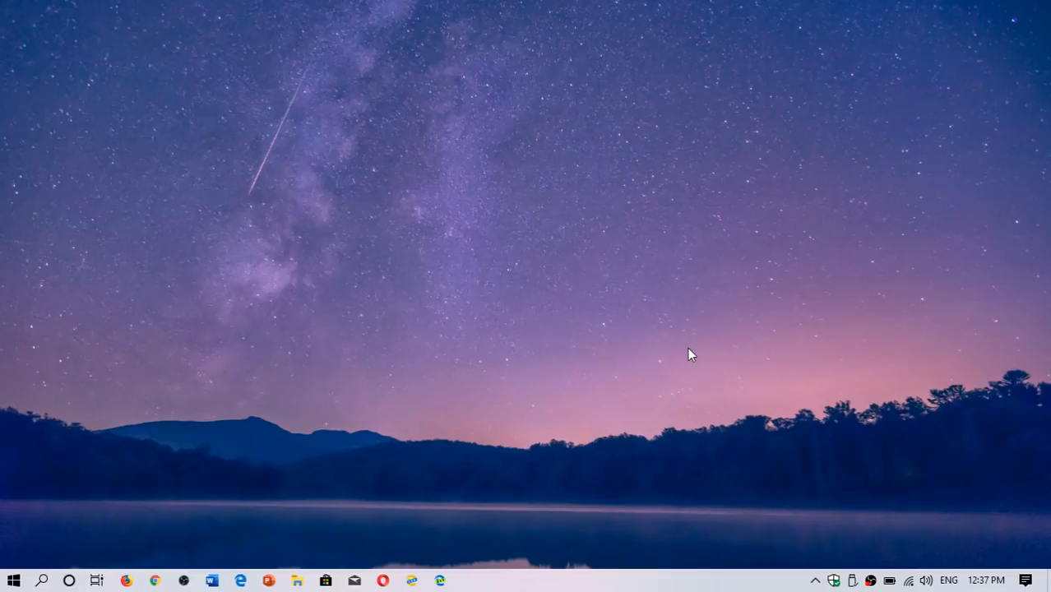